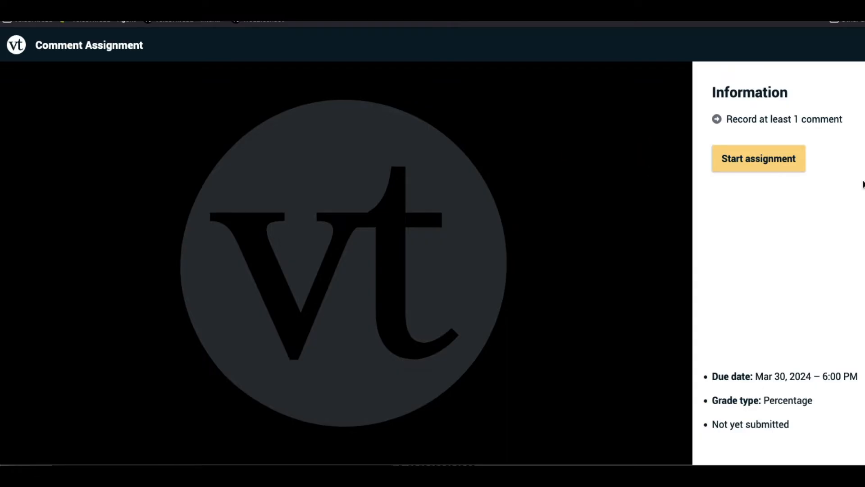
{"action": "mouse_move", "coordinate": [788, 170]}
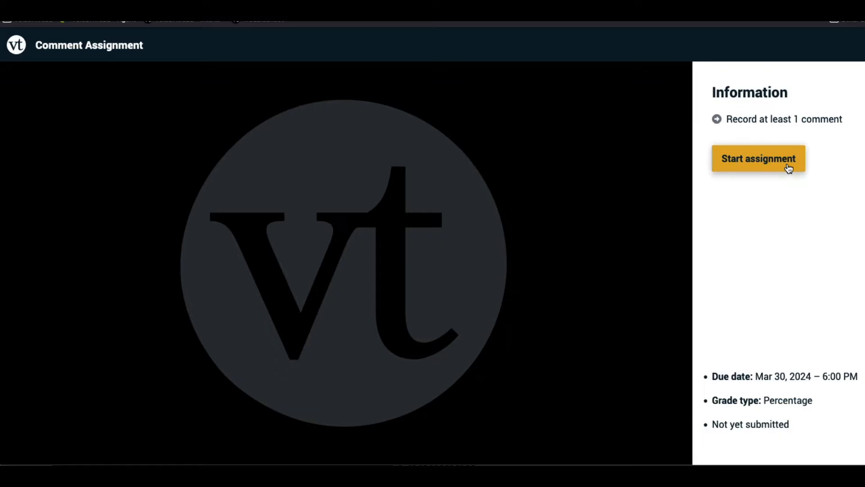
Start the VoiceThread assignment to open the sunflower slide with its earlier comments.
{"action": "left_click", "coordinate": [758, 158]}
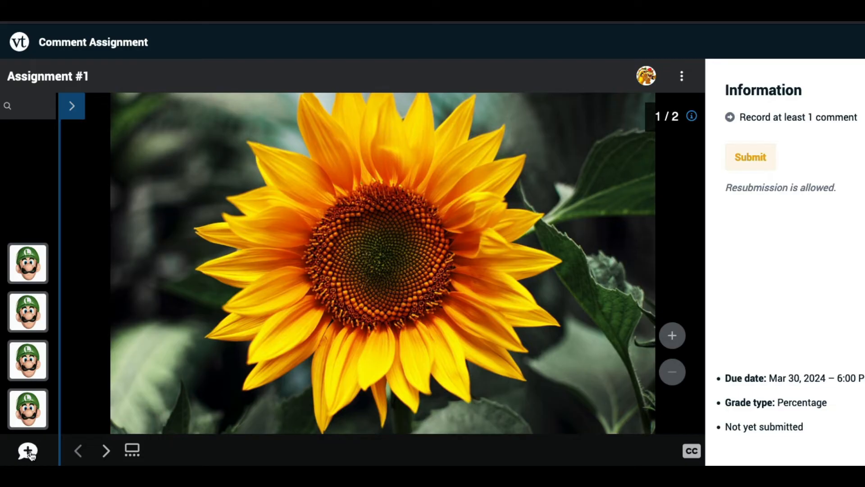
Record a comment on the sunflower slide and submit the assignment for grading.
{"action": "left_click", "coordinate": [27, 450]}
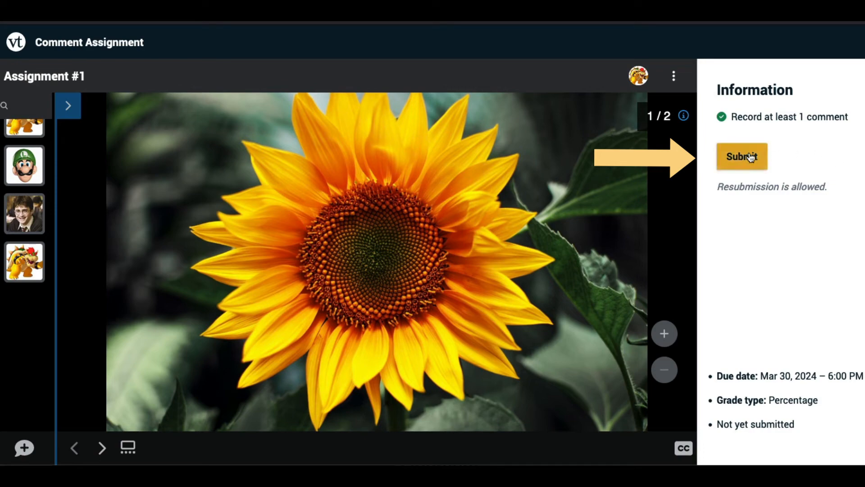
{"action": "left_click", "coordinate": [742, 157]}
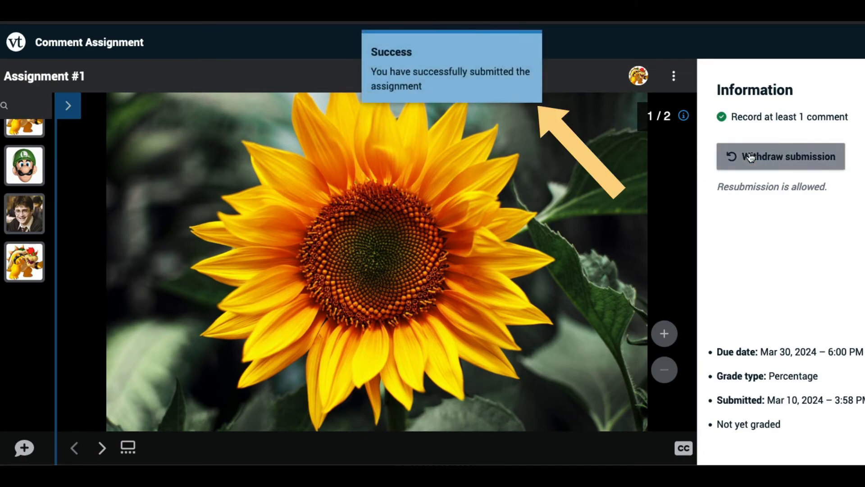